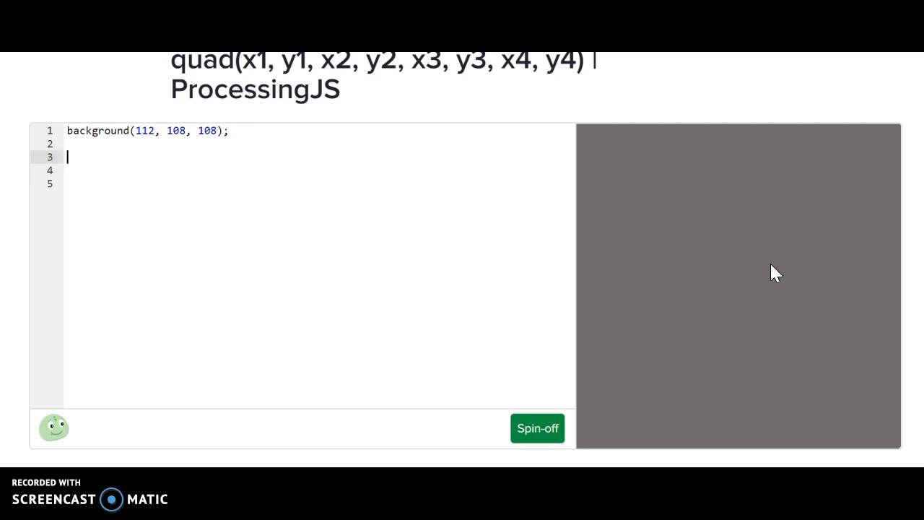
pyautogui.write('ellipse')
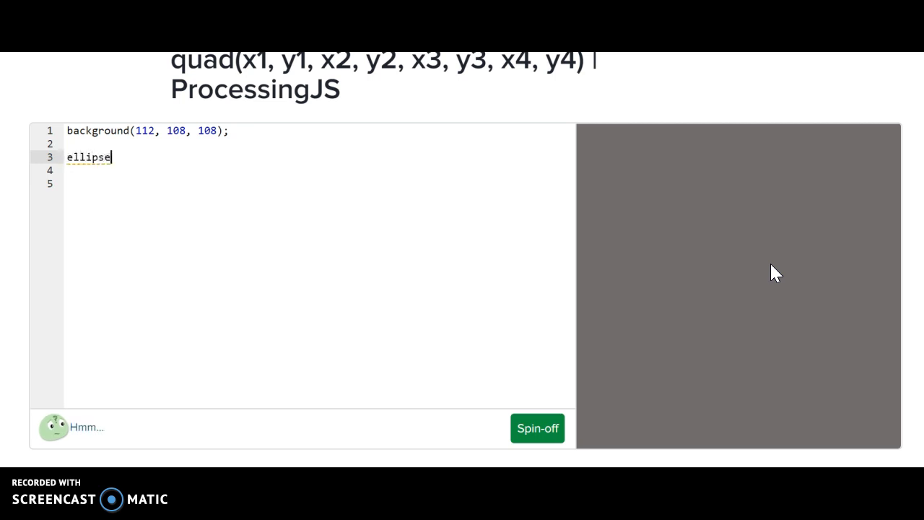
pyautogui.write('(200,')
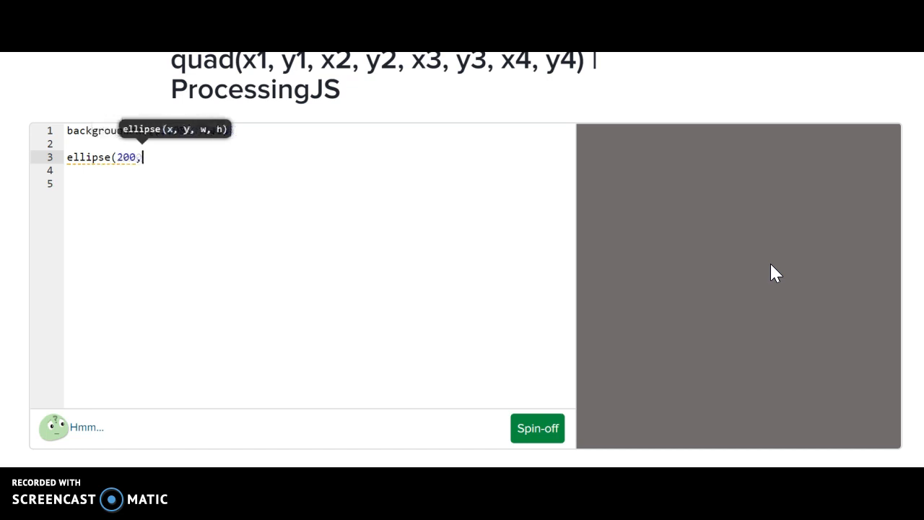
pyautogui.write('200,')
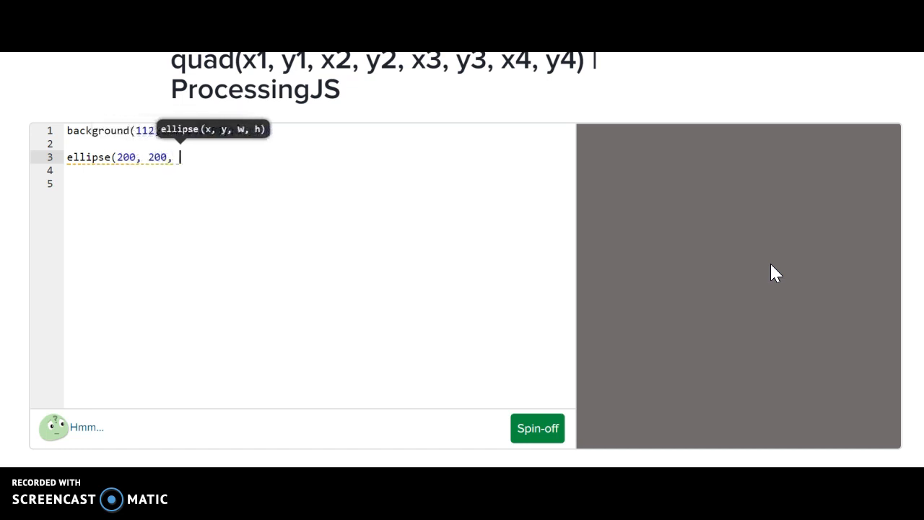
pyautogui.write('200')
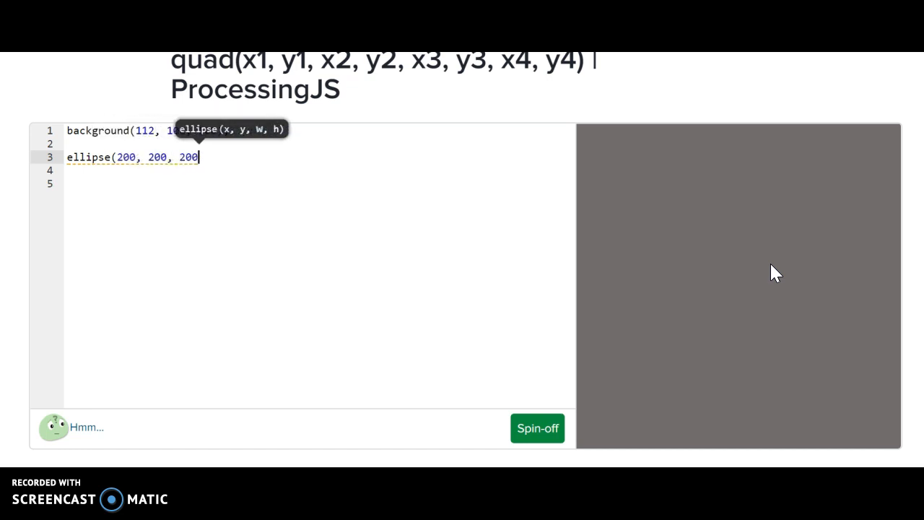
pyautogui.write(', 200)')
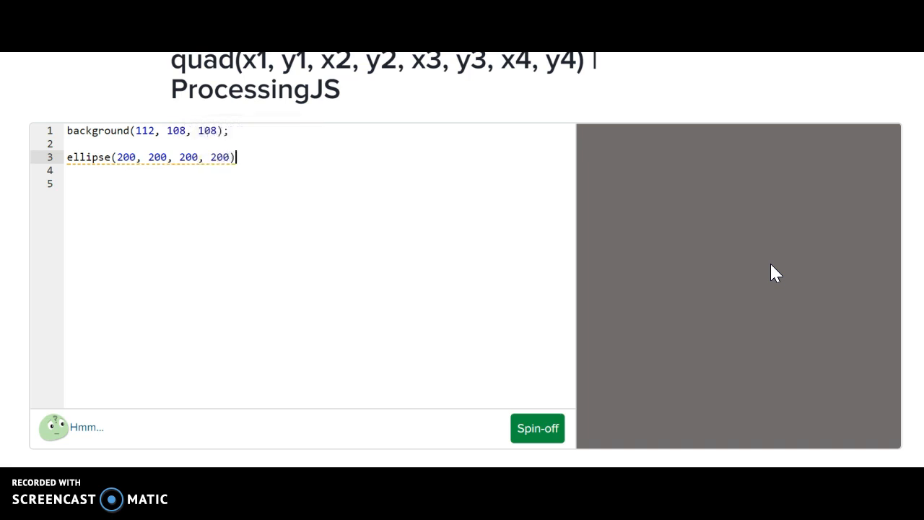
pyautogui.write(';')
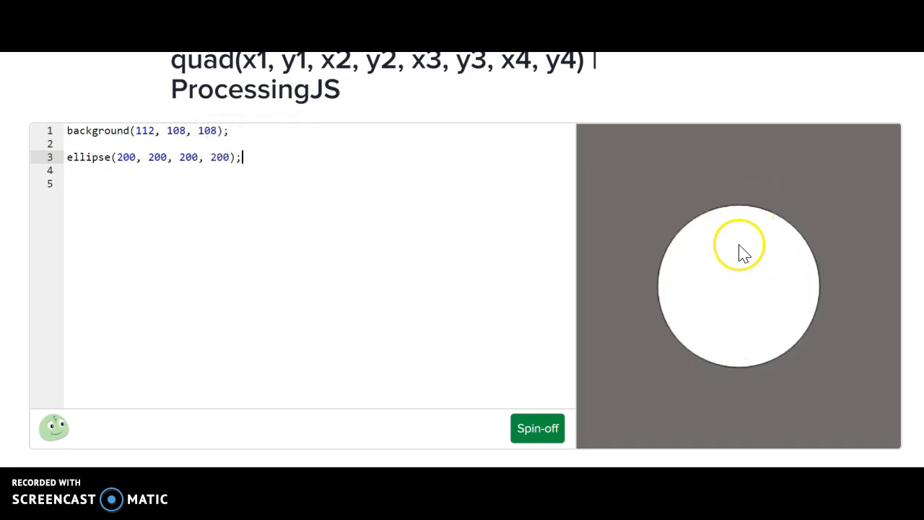
pyautogui.moveTo(715, 379)
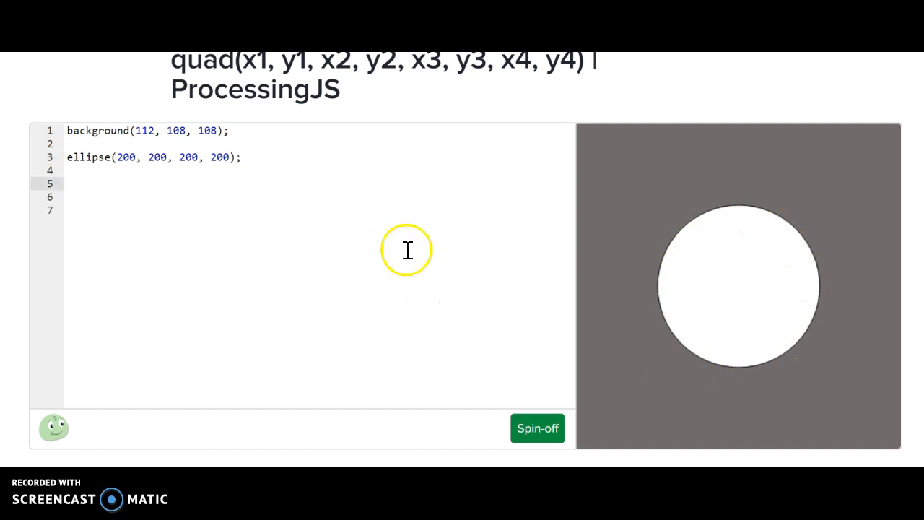
pyautogui.moveTo(734, 345)
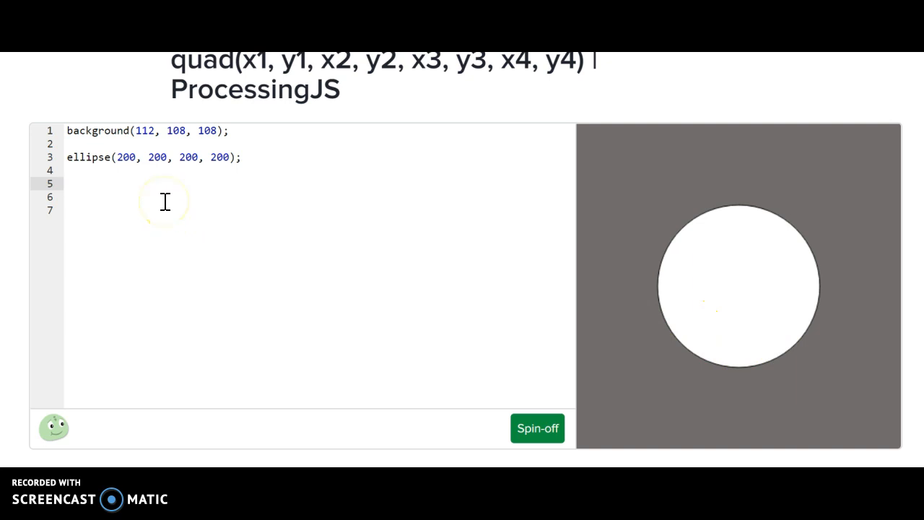
pyautogui.write('fill(255, 0, 0);')
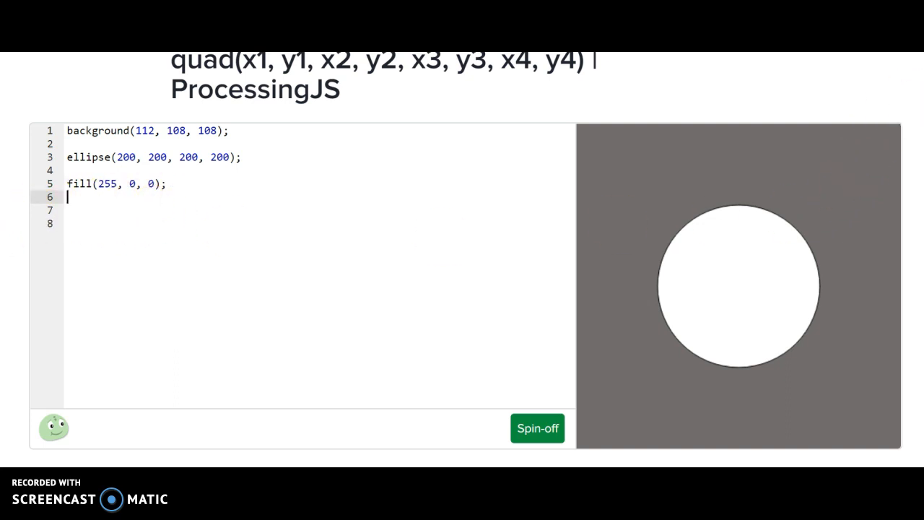
pyautogui.scroll(-3)
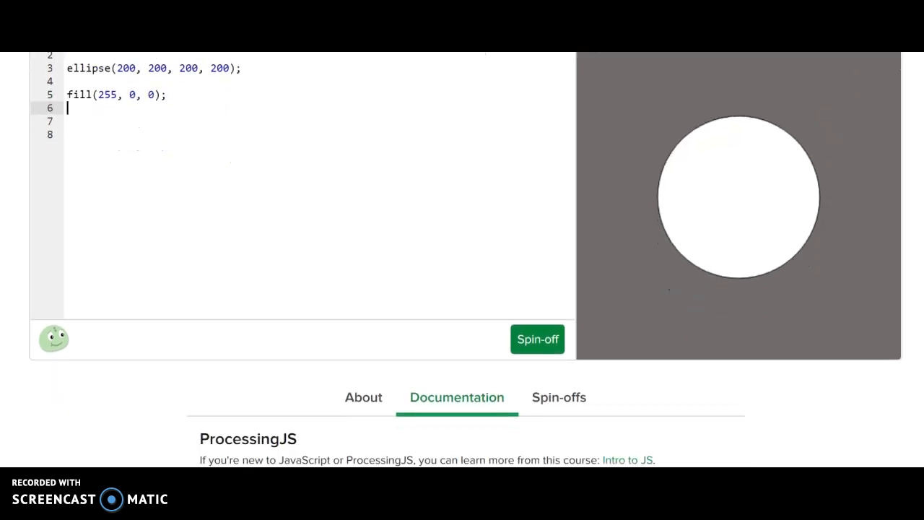
pyautogui.moveTo(411, 401)
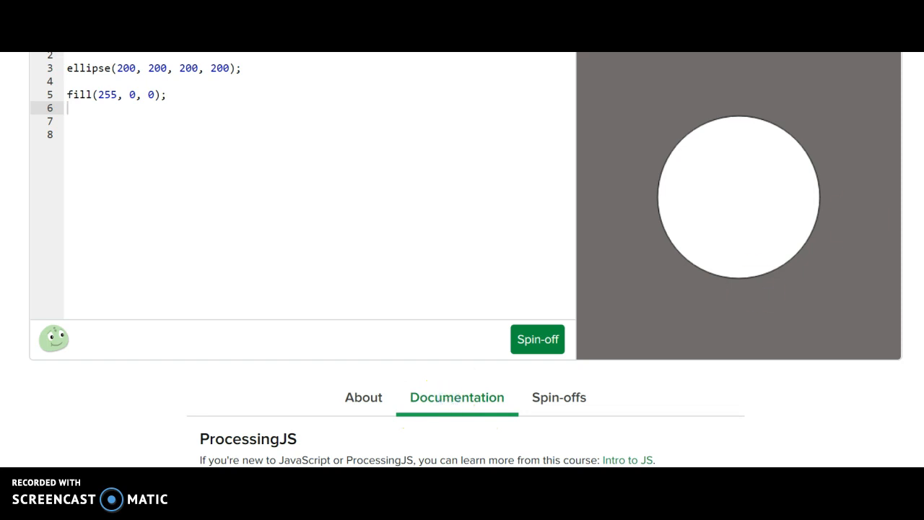
pyautogui.scroll(-3)
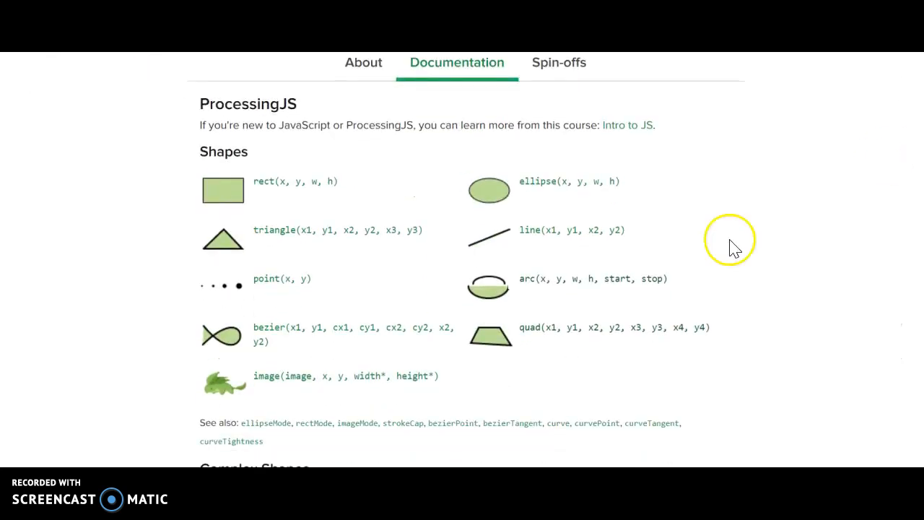
pyautogui.moveTo(552, 285)
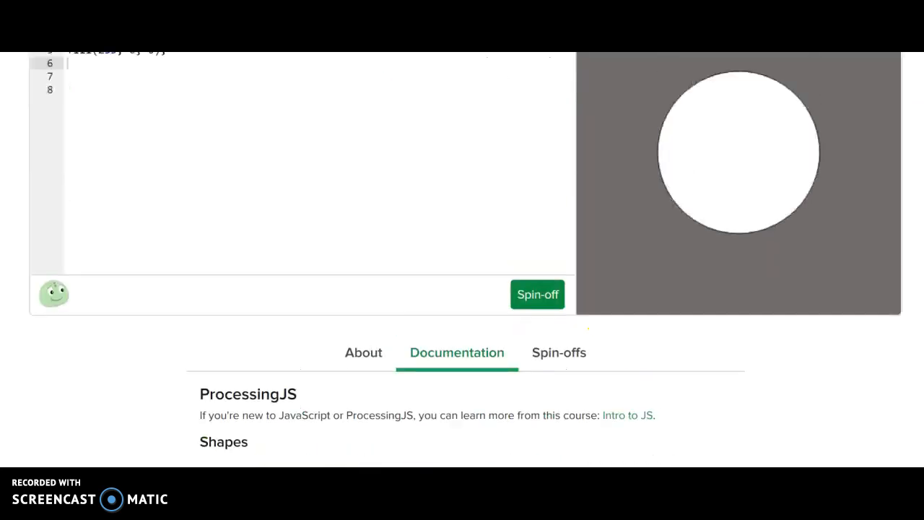
pyautogui.scroll(3)
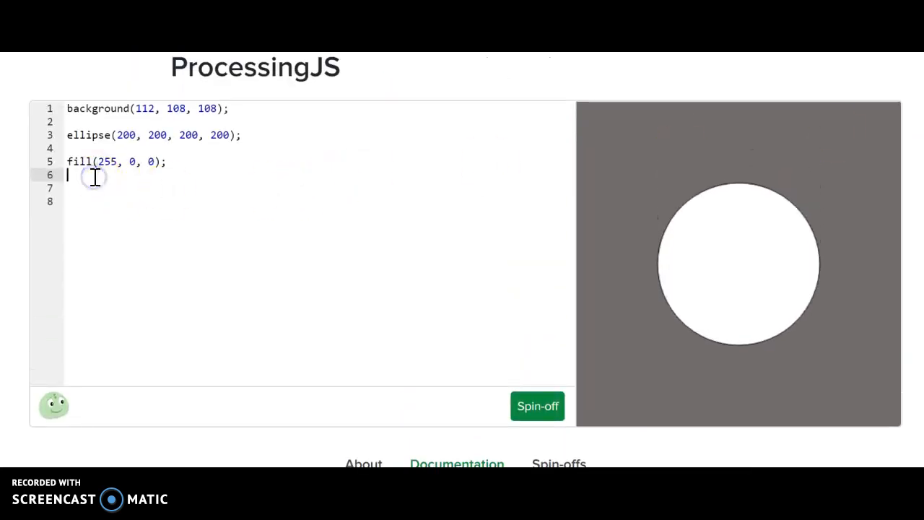
pyautogui.write('arc')
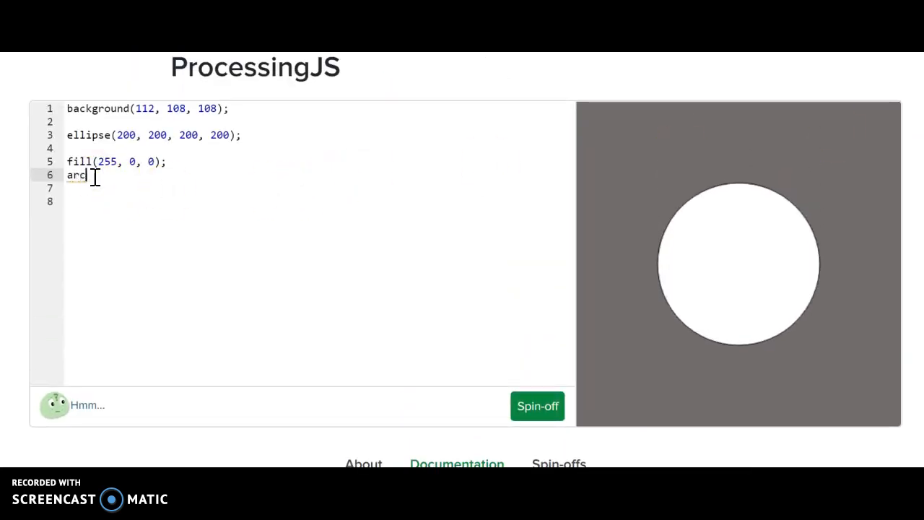
pyautogui.write('(')
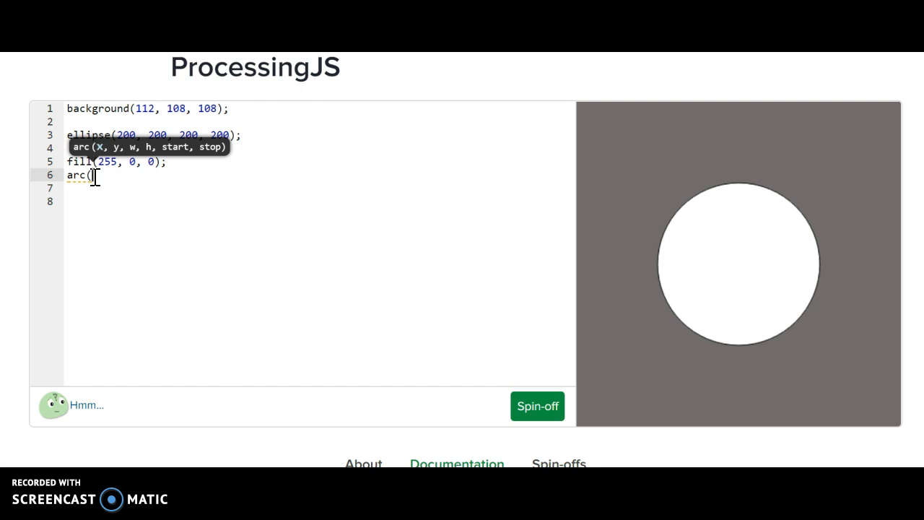
pyautogui.write('200, 200,')
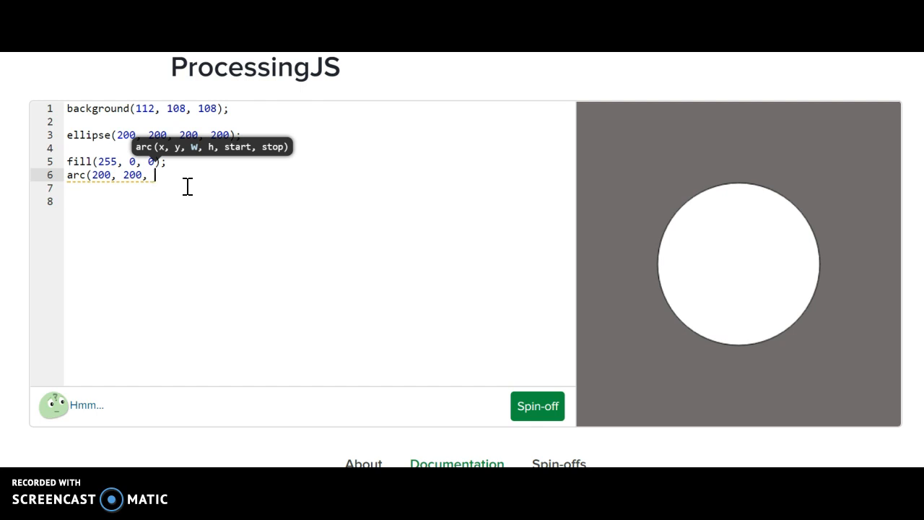
pyautogui.moveTo(708, 292)
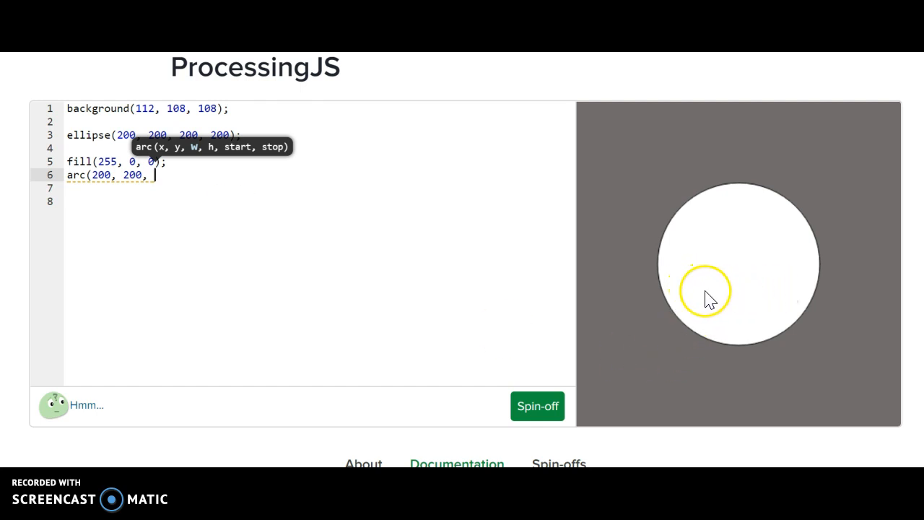
pyautogui.moveTo(312, 247)
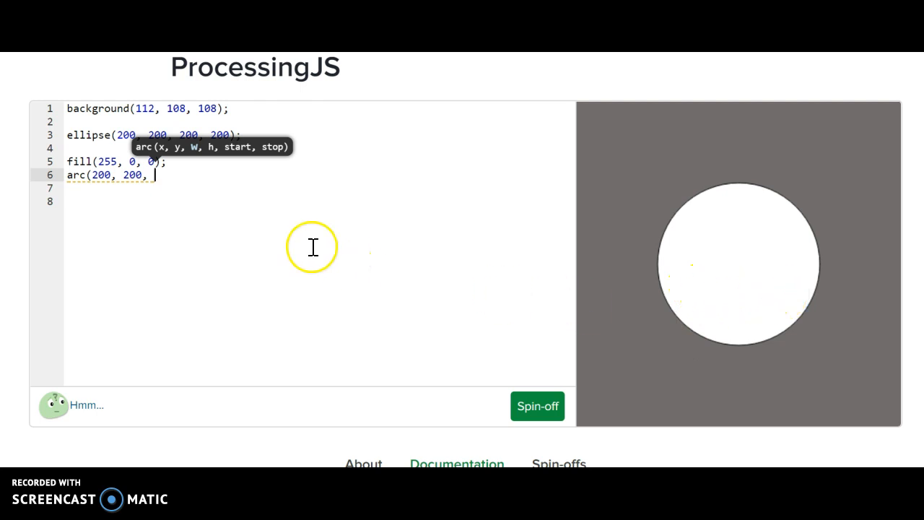
pyautogui.write('1')
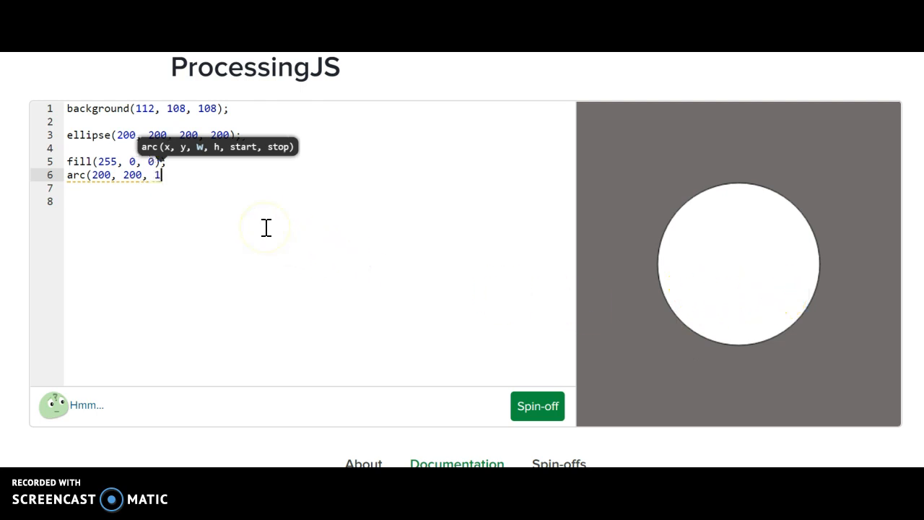
pyautogui.write('00,')
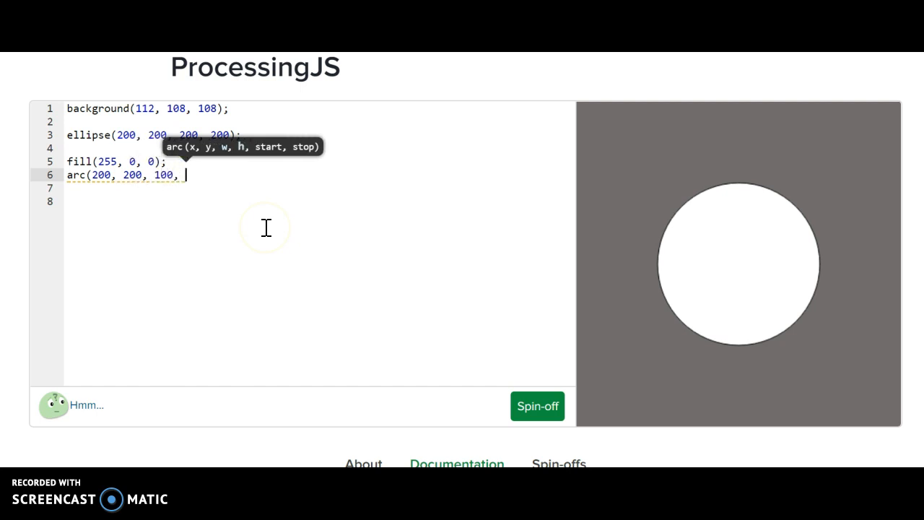
pyautogui.moveTo(737, 287)
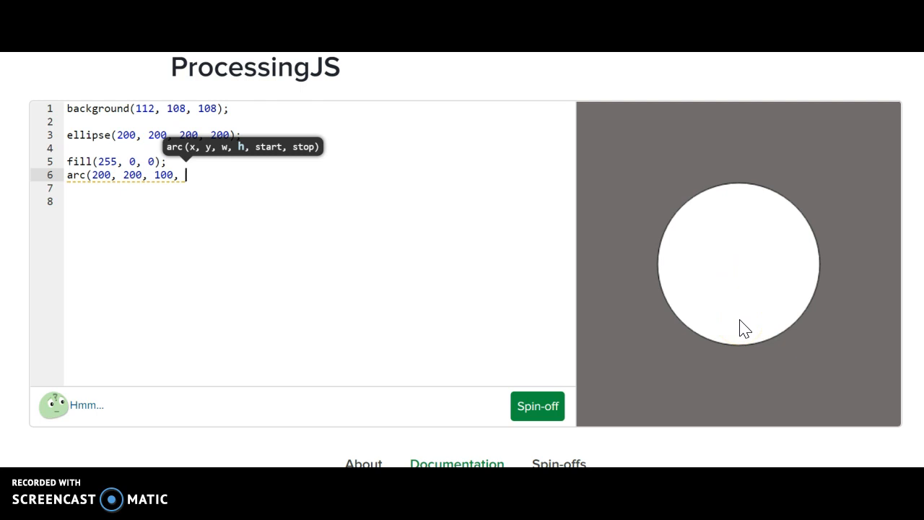
pyautogui.write('50,')
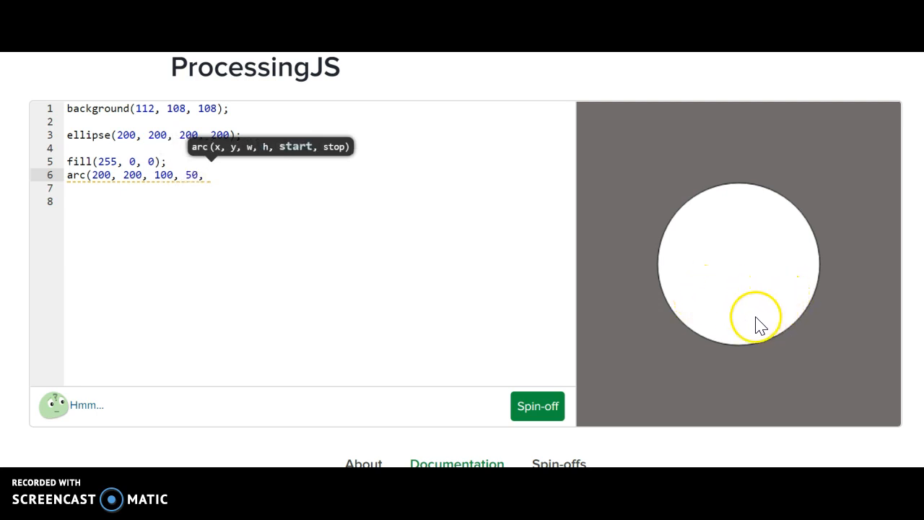
pyautogui.moveTo(768, 305)
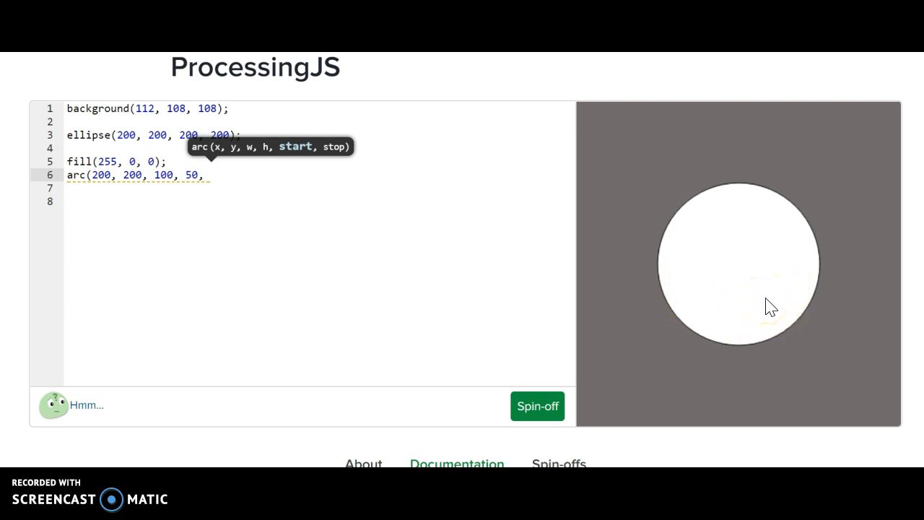
pyautogui.write('0,')
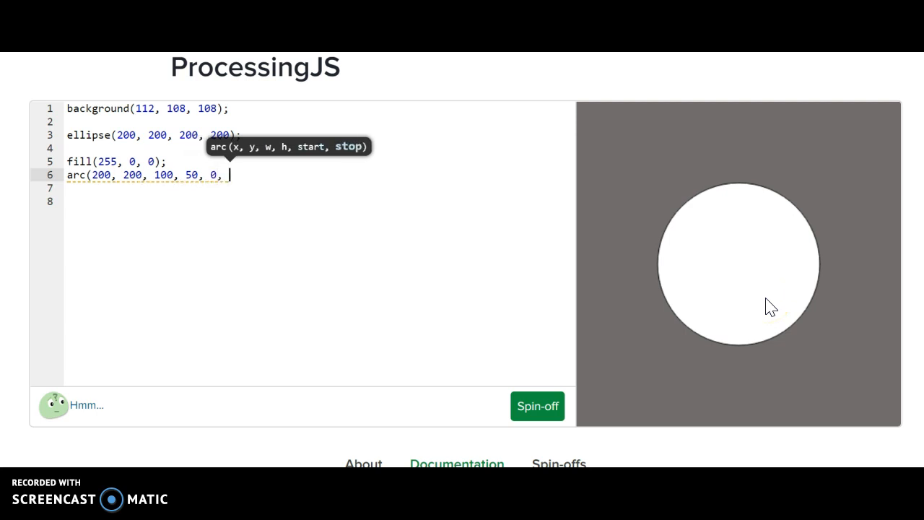
pyautogui.write('180)')
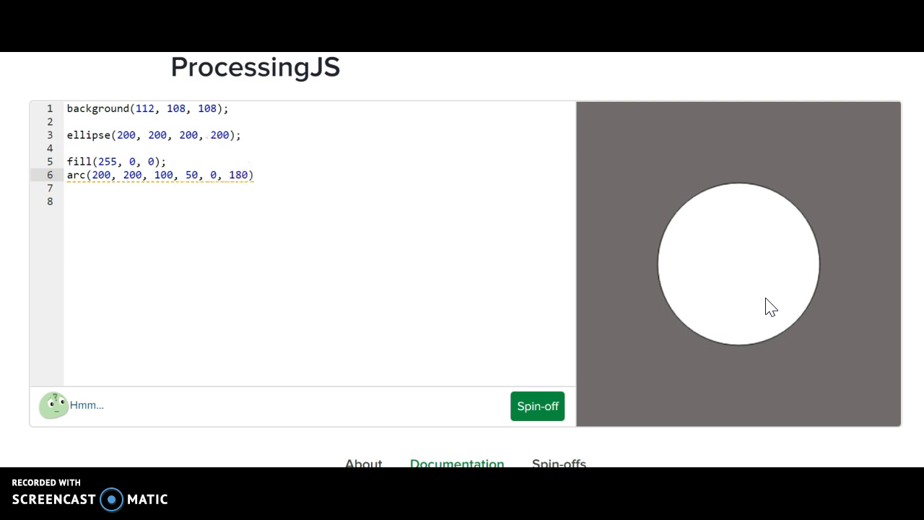
pyautogui.write(';')
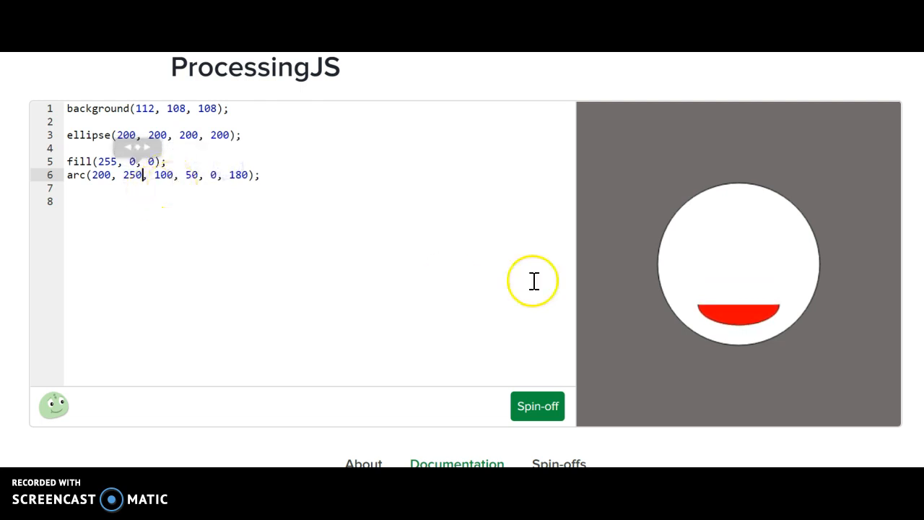
pyautogui.moveTo(787, 309)
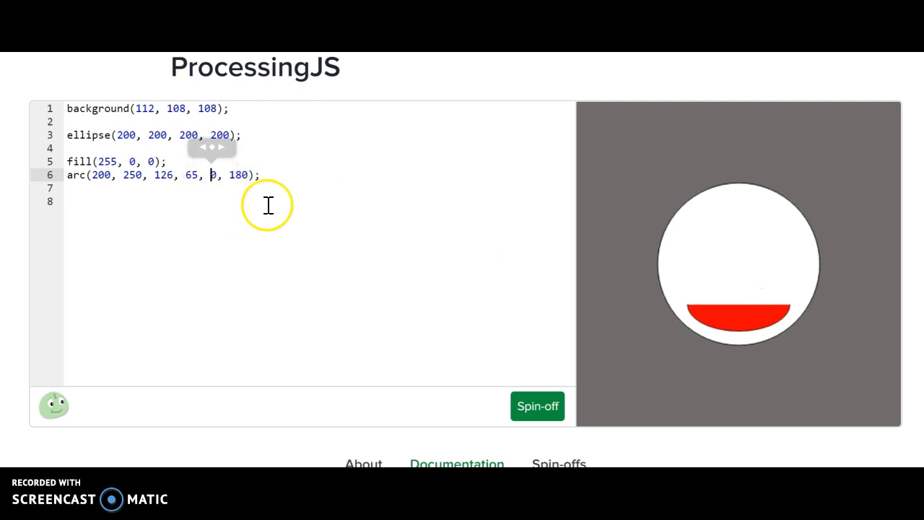
pyautogui.write('39')
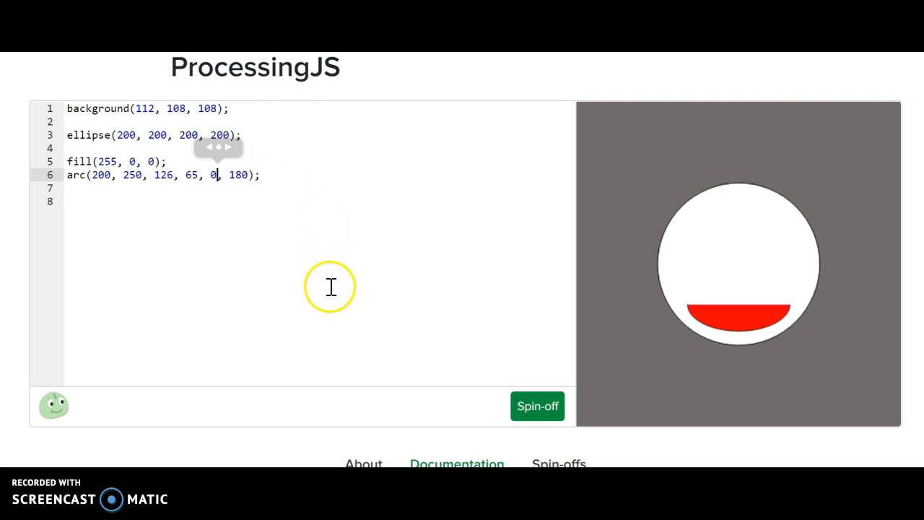
pyautogui.moveTo(114, 456)
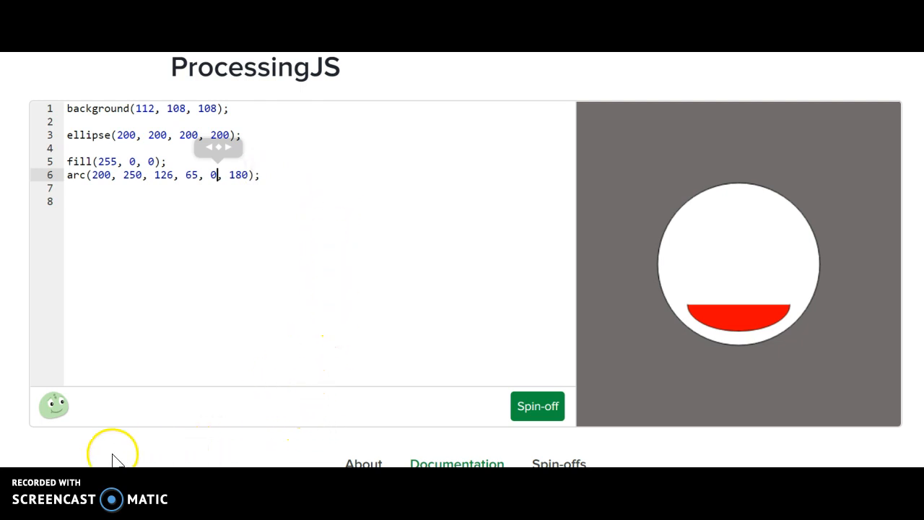